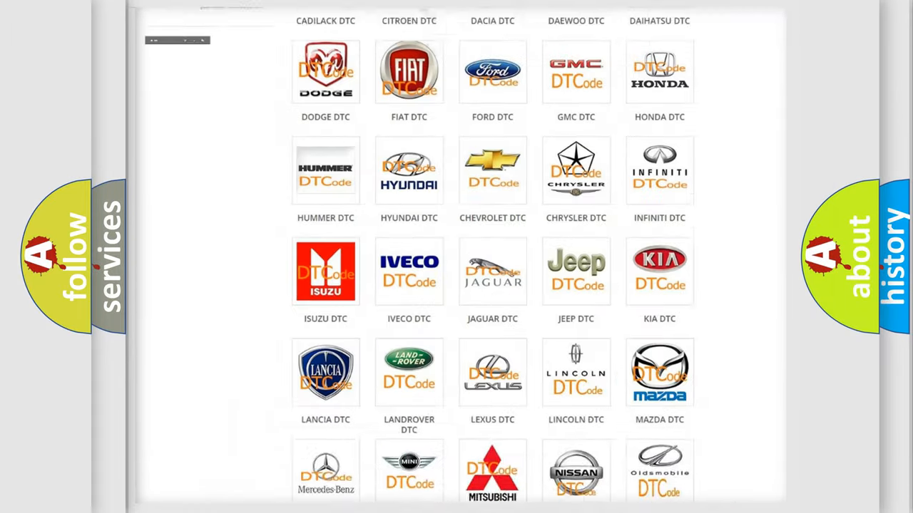
- Select LINCOLN DTC in the brand grid and browse the Lincoln code list to B0090:11
scroll(up, 3)
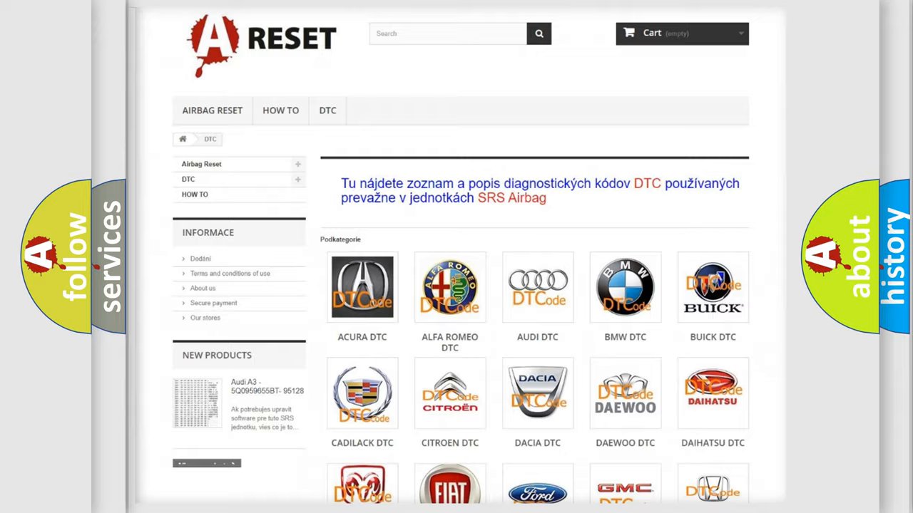
scroll(down, 3)
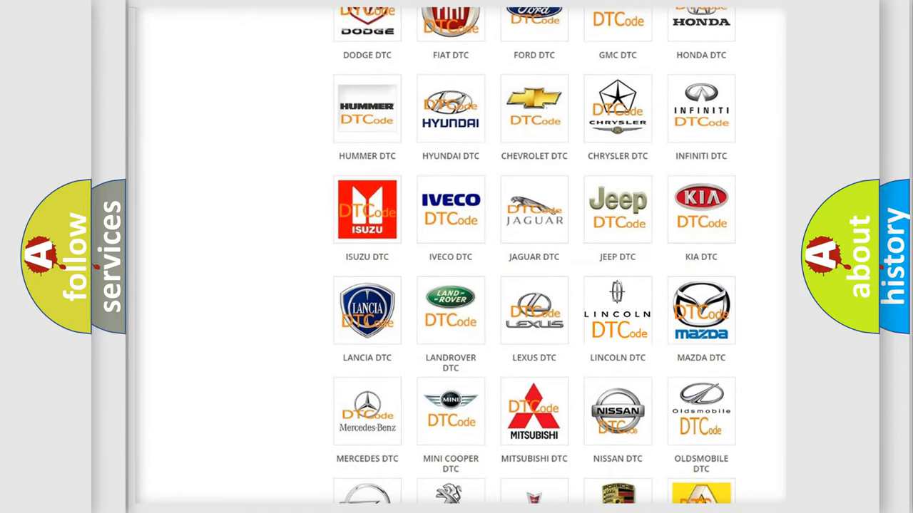
click(618, 311)
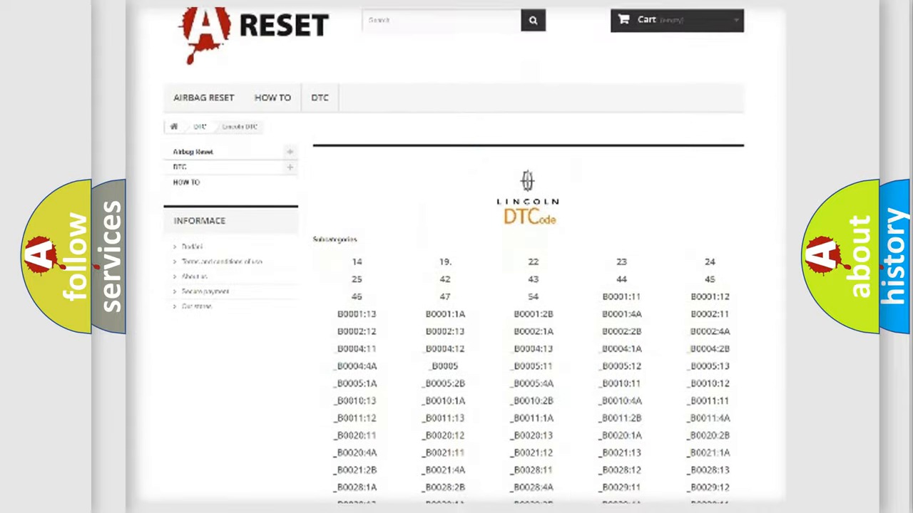
scroll(down, 3)
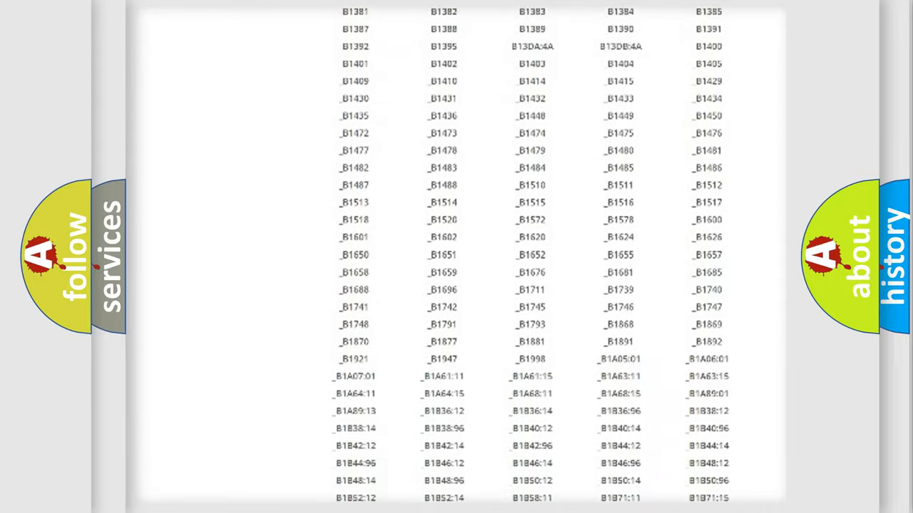
scroll(up, 3)
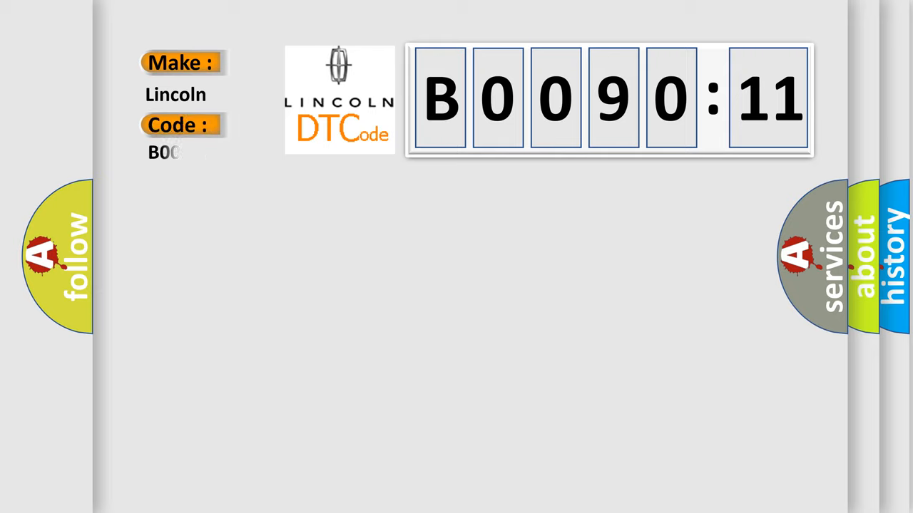
- Fill the Code field with 009011 after B, giving B009011 beside Make: Lincoln
text(009011)
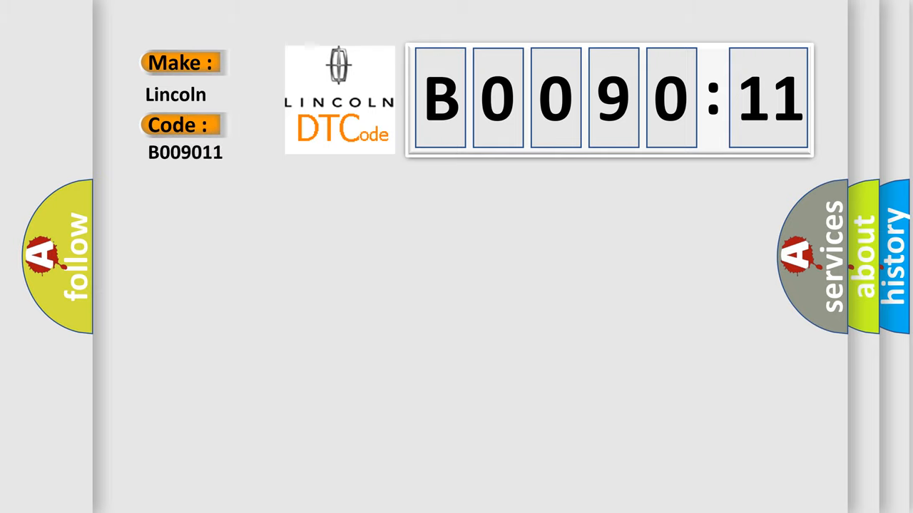